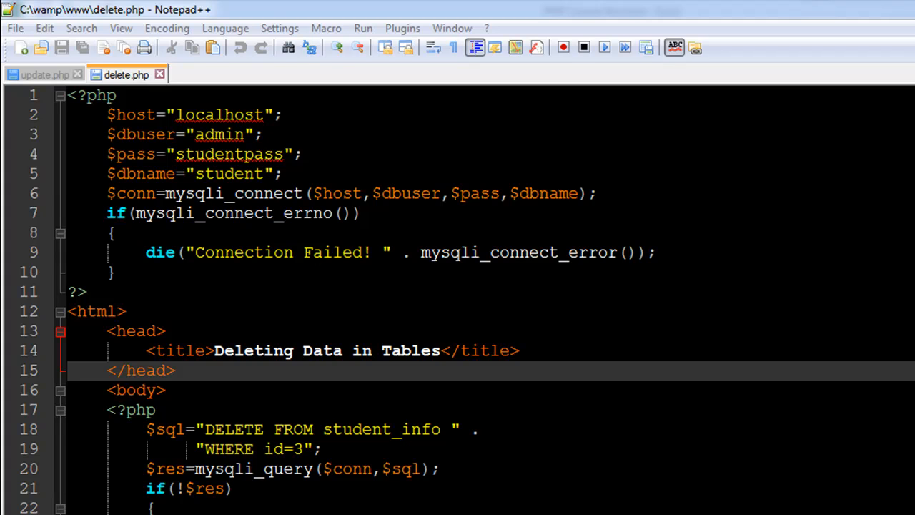
{"action": "mouse_move", "coordinate": [417, 469]}
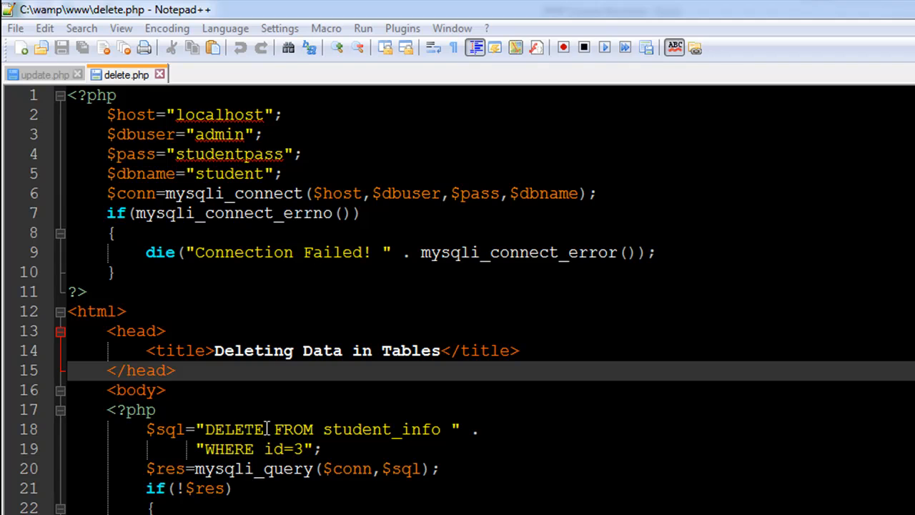
{"action": "mouse_move", "coordinate": [377, 443]}
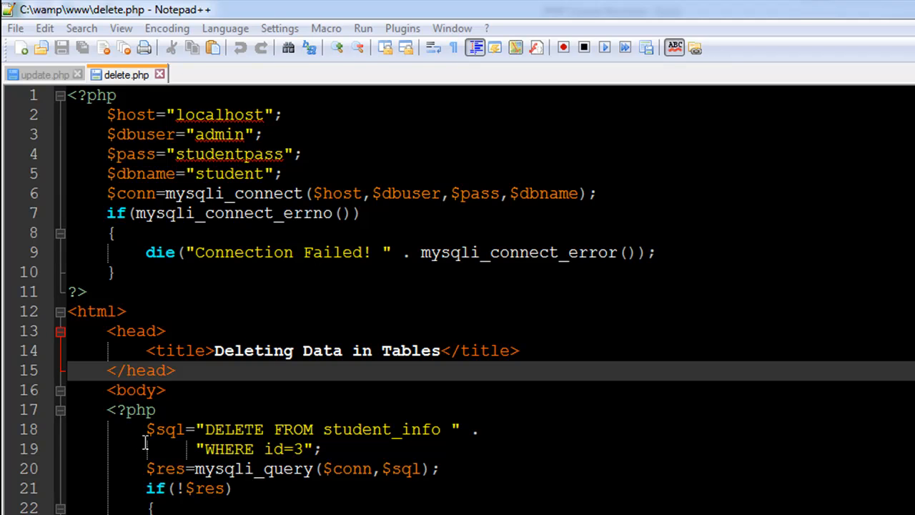
{"action": "mouse_move", "coordinate": [163, 429]}
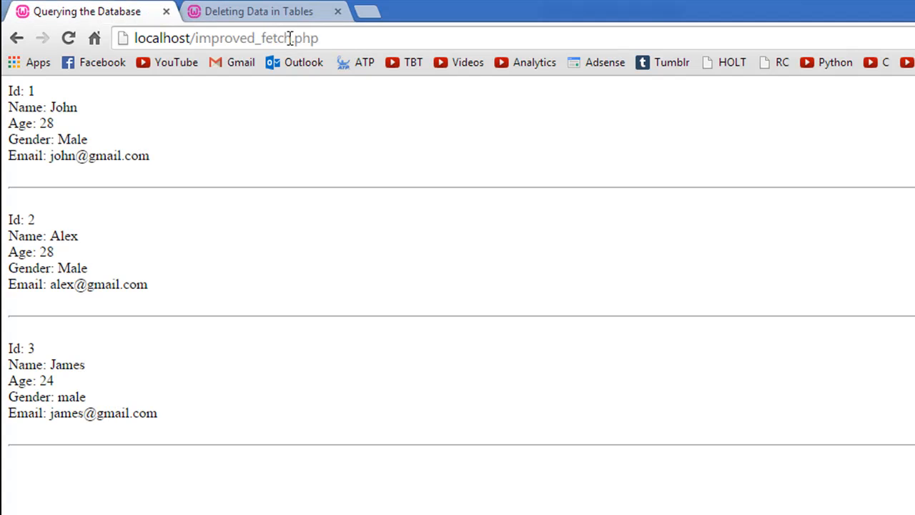
Reload localhost/improved_fetch.php in Chrome to confirm only John and Alex remain.
{"action": "left_click", "coordinate": [226, 37]}
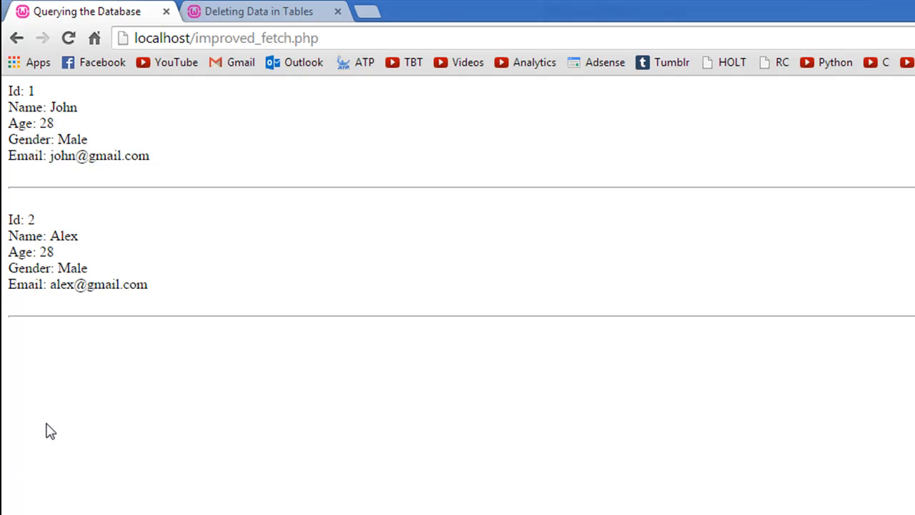
{"action": "mouse_move", "coordinate": [78, 339]}
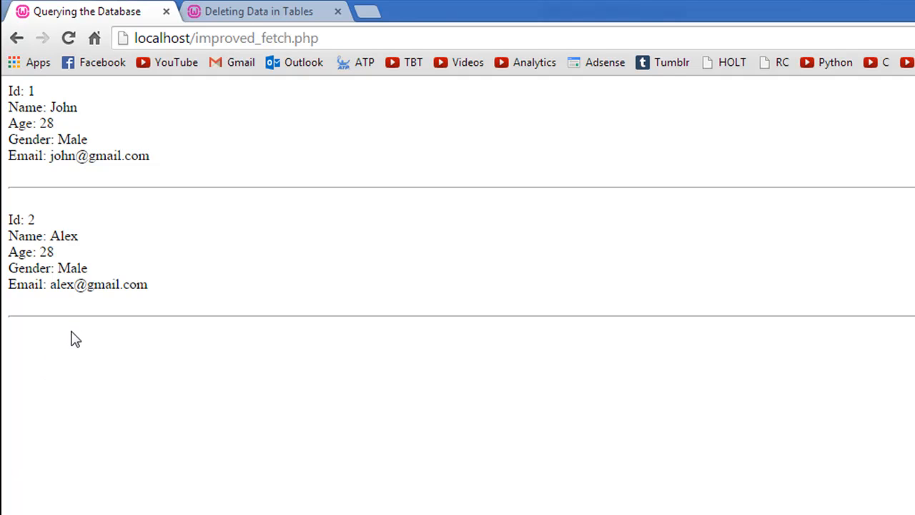